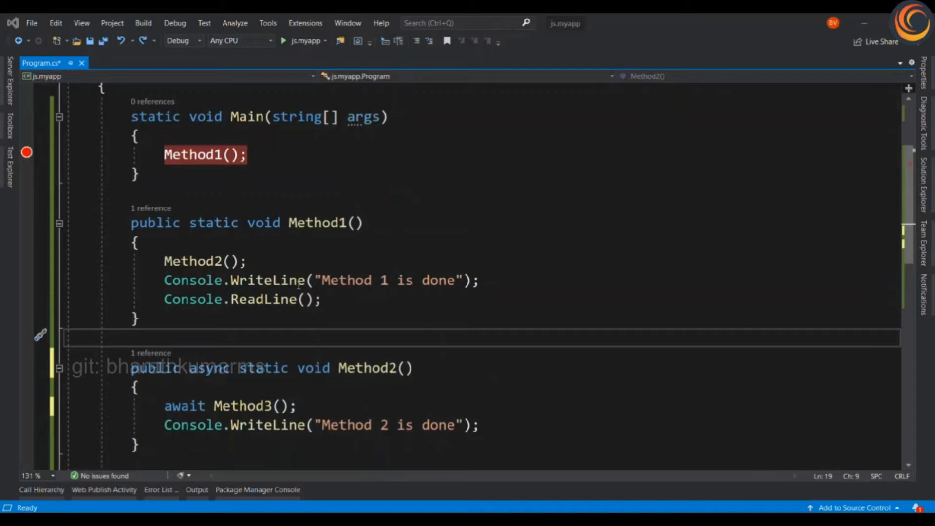
Start debugging and step from Method1 through Method2 into Method3's delay
scroll(down, 3)
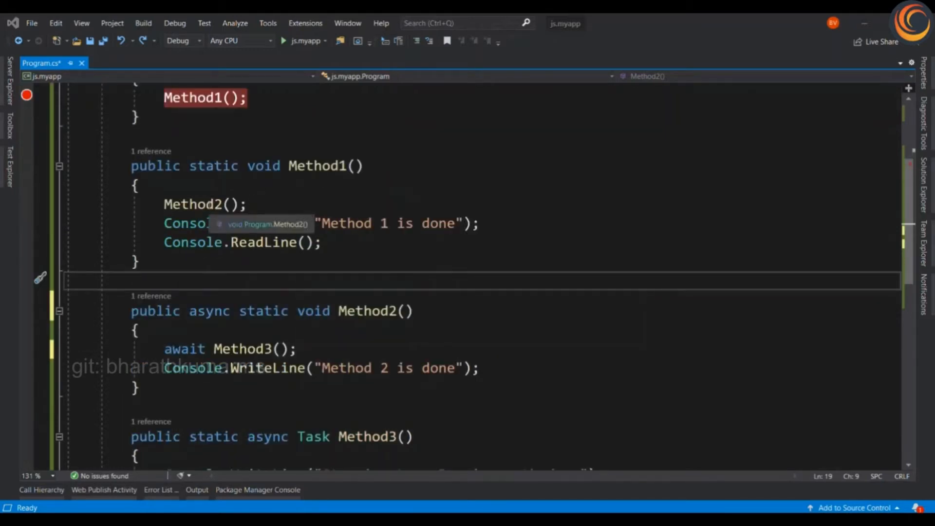
scroll(down, 3)
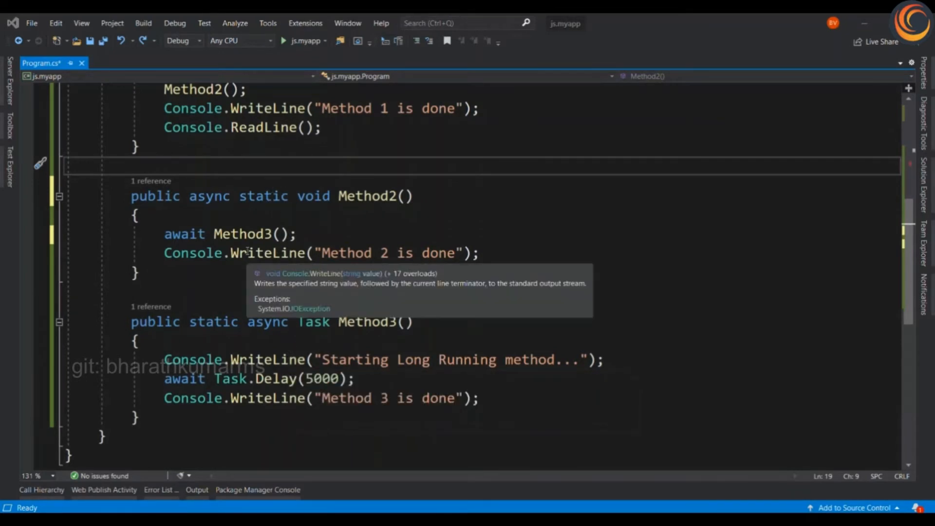
mouse_move(382, 388)
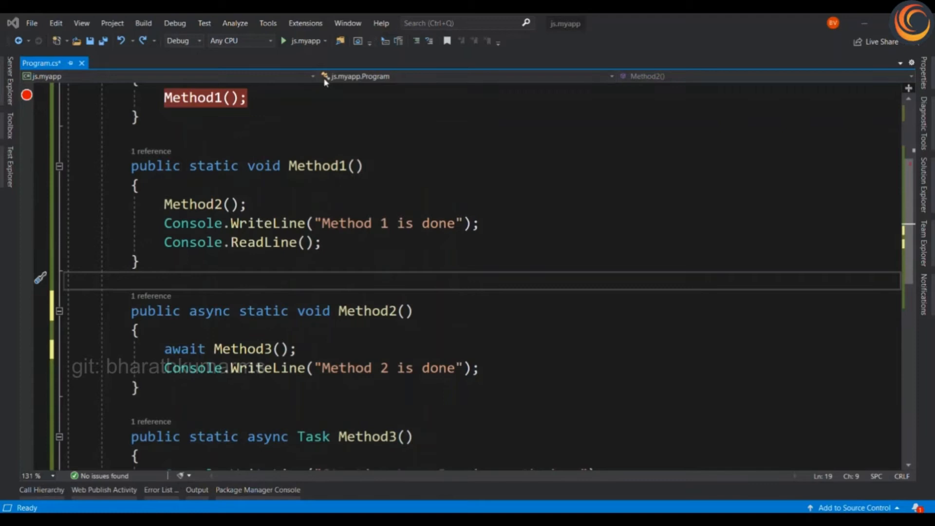
click(284, 40)
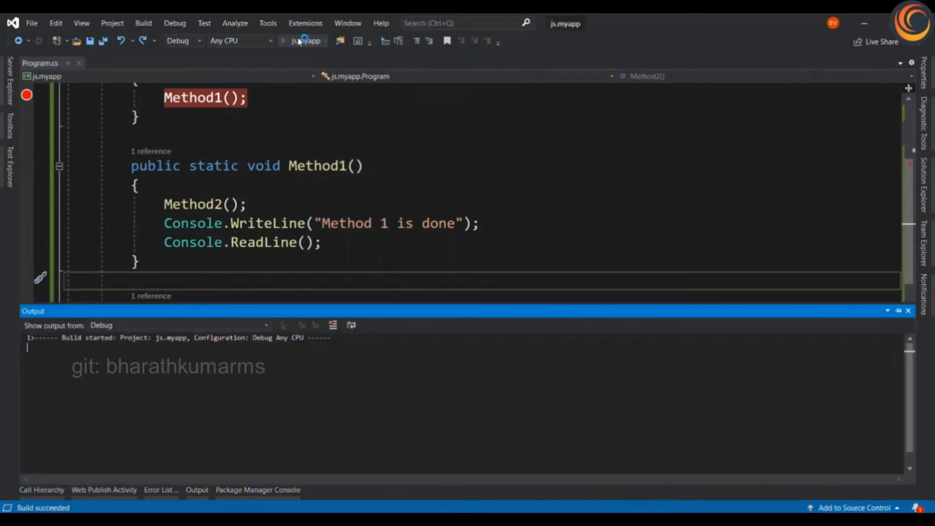
click(284, 40)
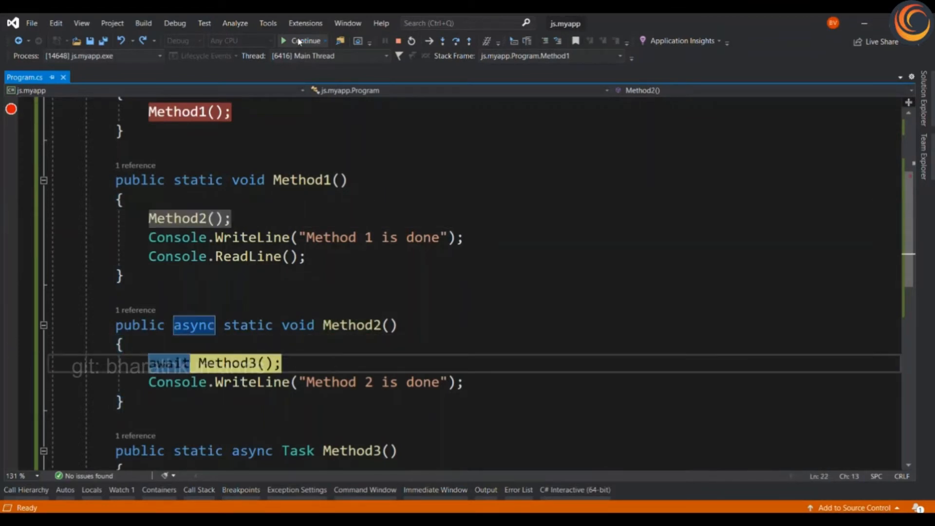
click(307, 40)
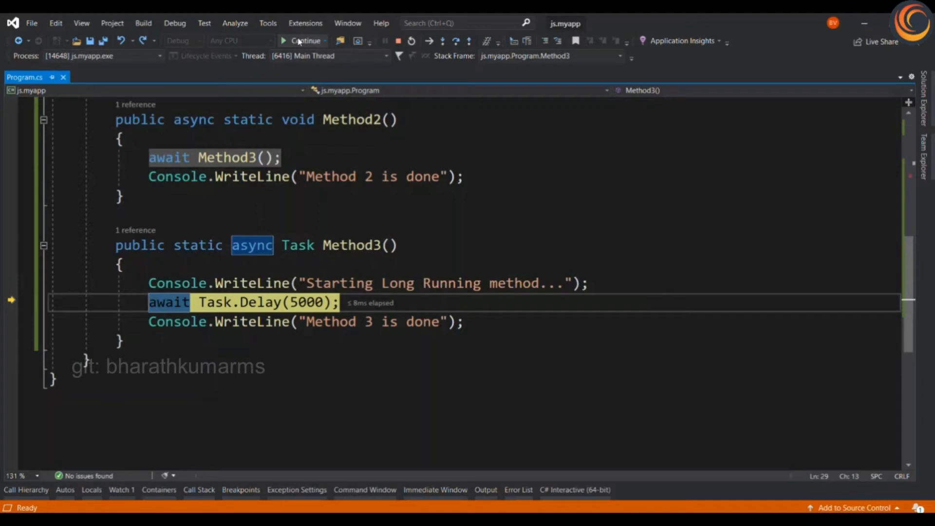
click(305, 41)
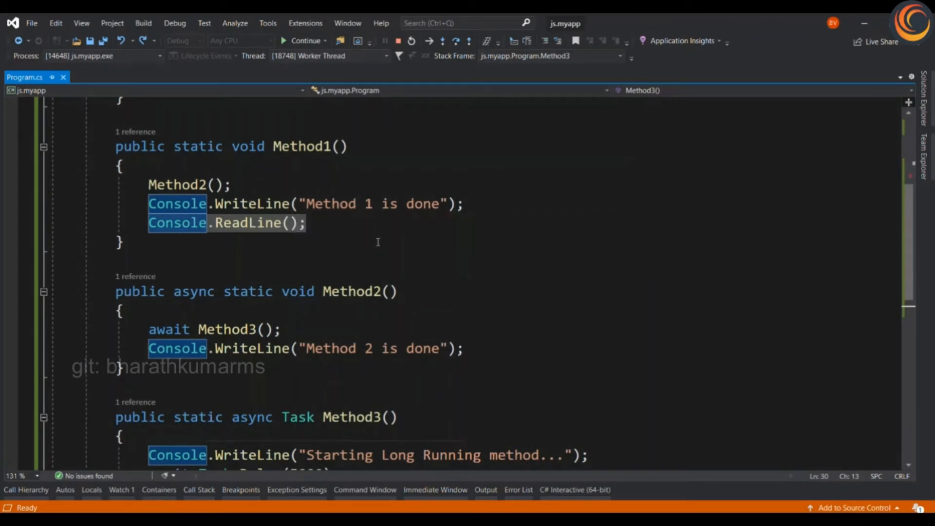
Continue the run to completion, review the output, and stop debugging
click(306, 41)
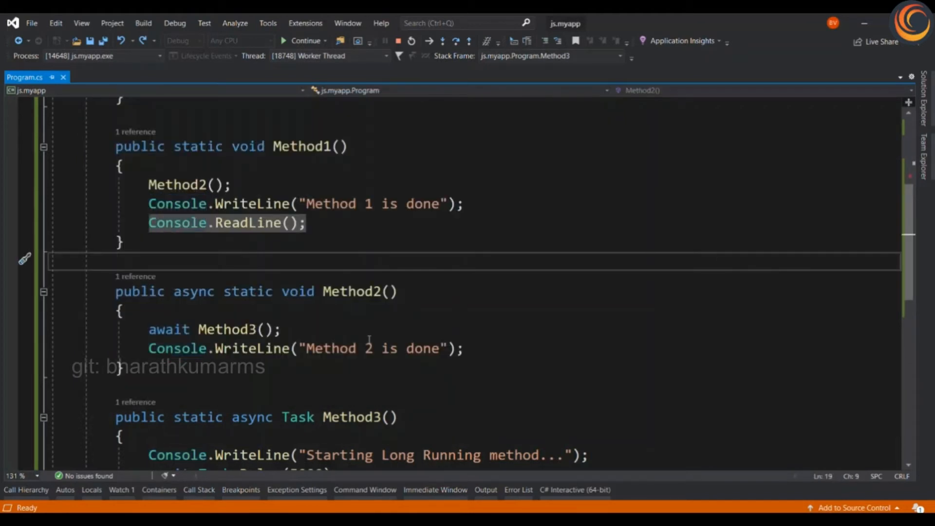
scroll(down, 3)
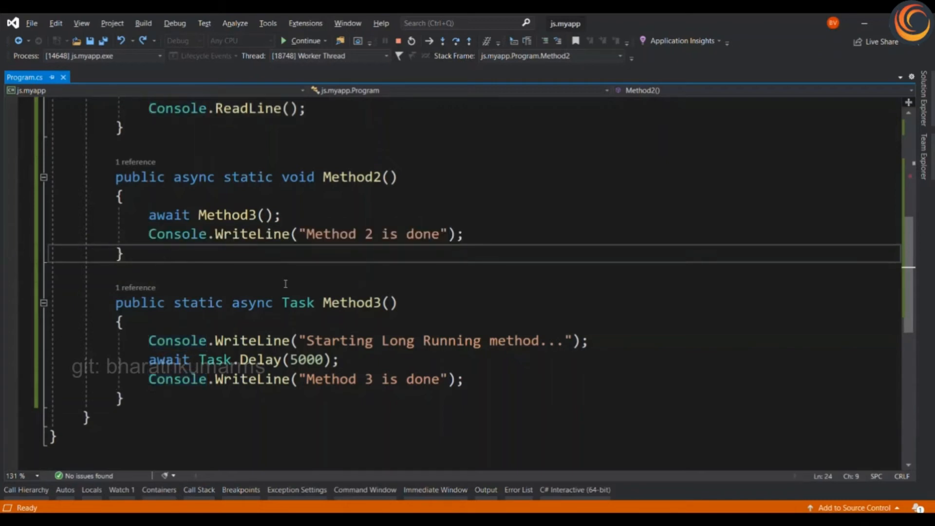
click(385, 40)
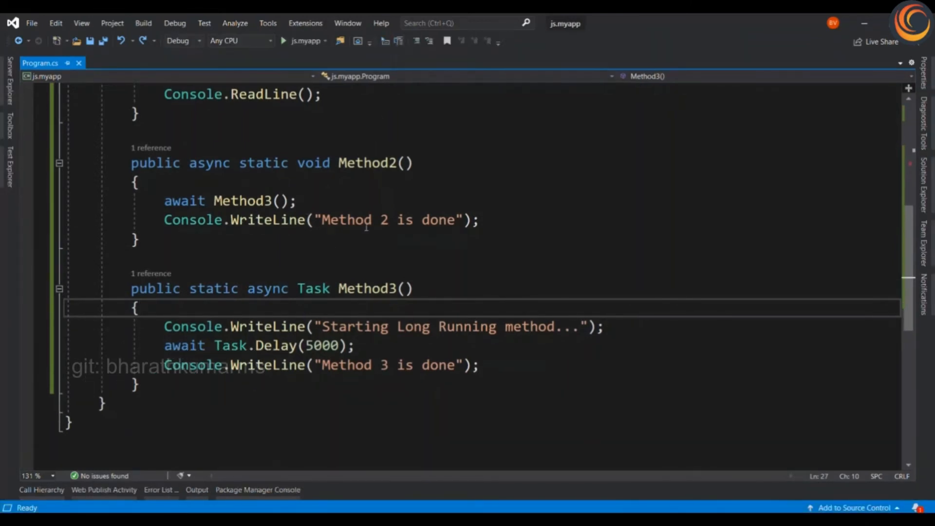
mouse_move(351, 220)
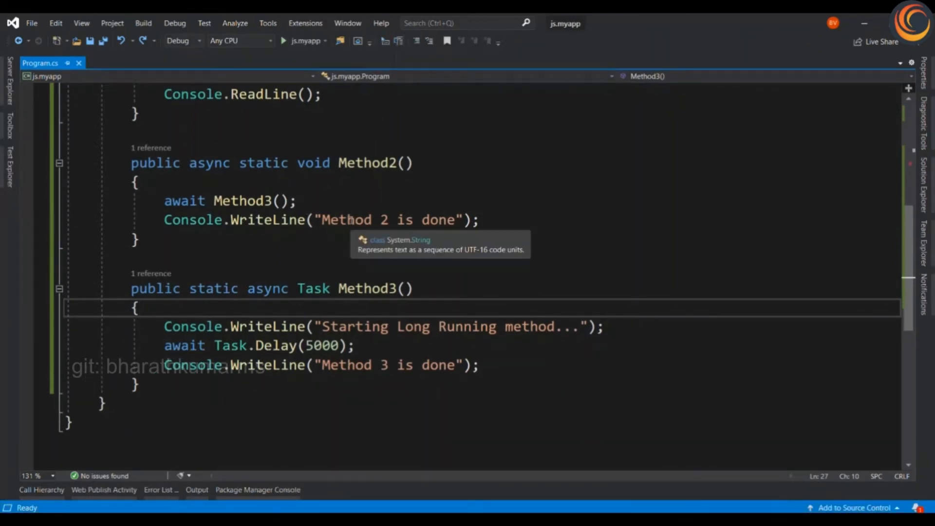
mouse_move(212, 200)
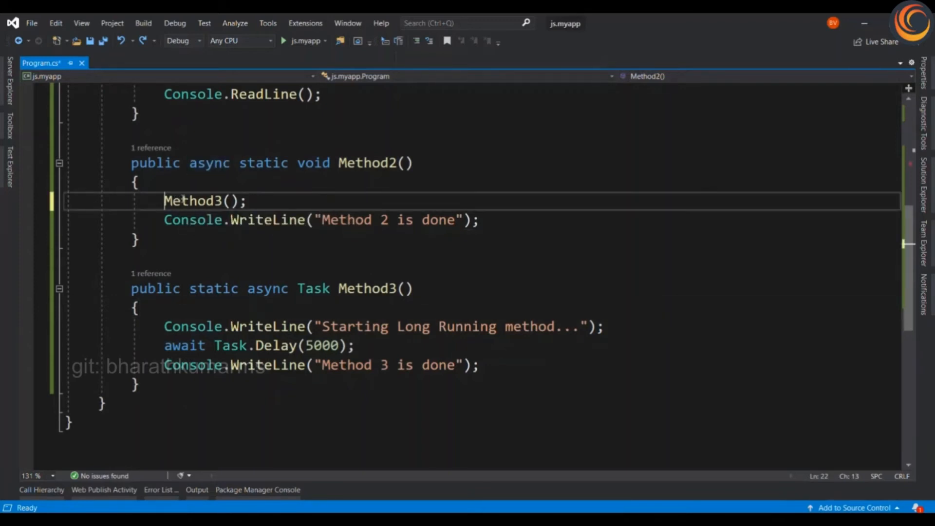
Remove the async keyword from Method2's signature and rerun the app in the debugger
double_click(209, 162)
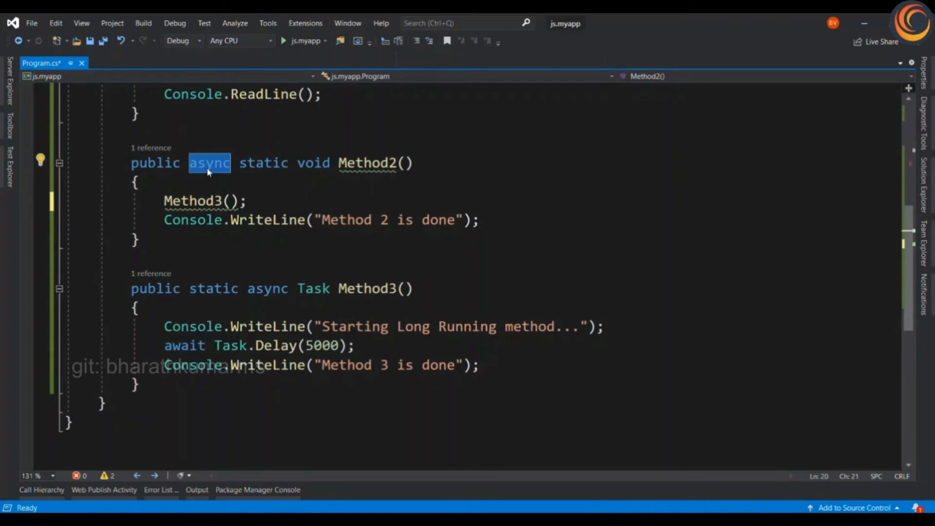
key(Delete)
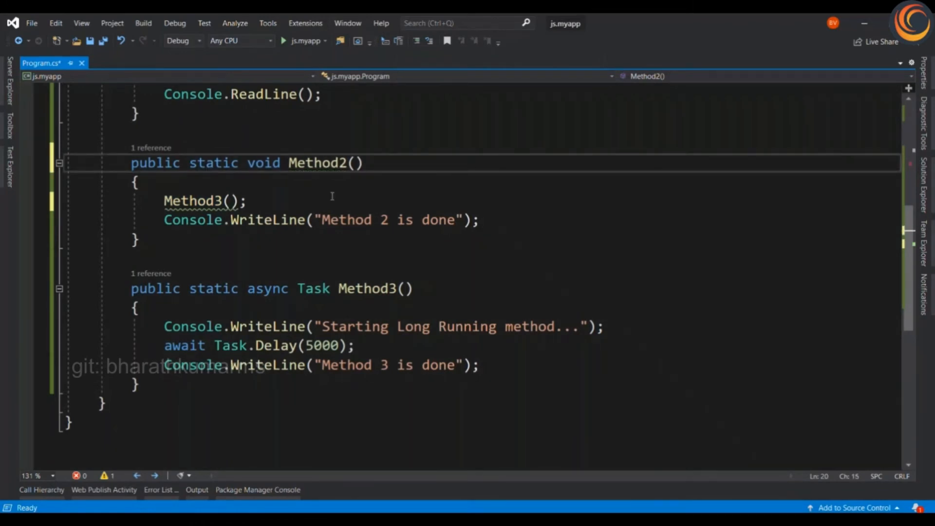
click(284, 40)
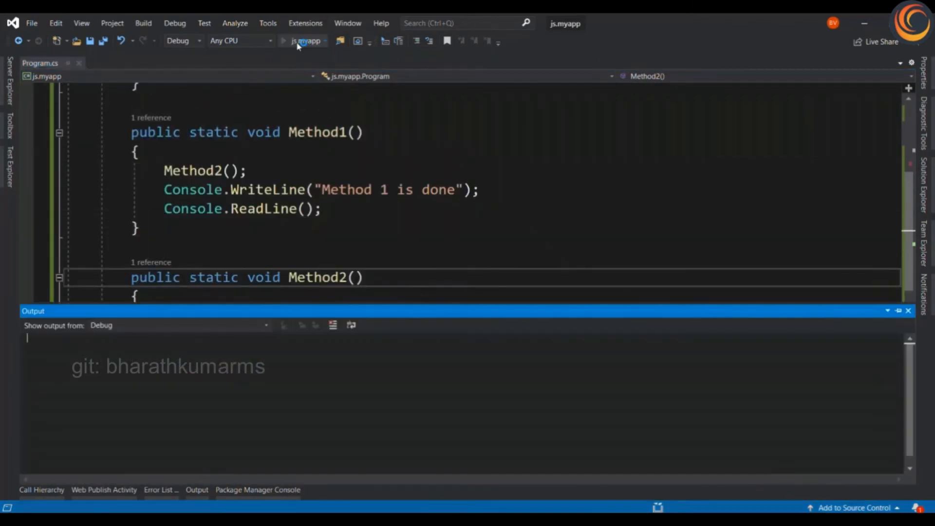
Step through Method3's delay to the end, check the console order, then stop debugging
click(284, 41)
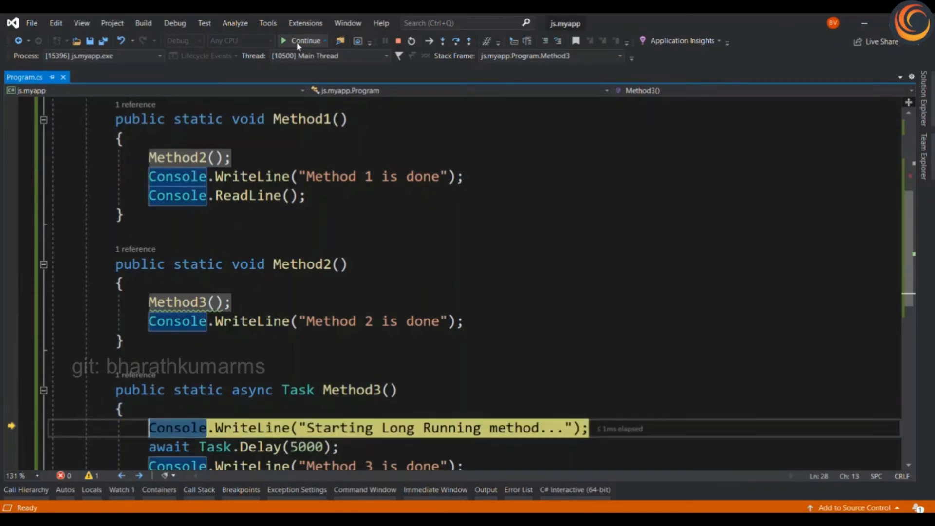
click(306, 41)
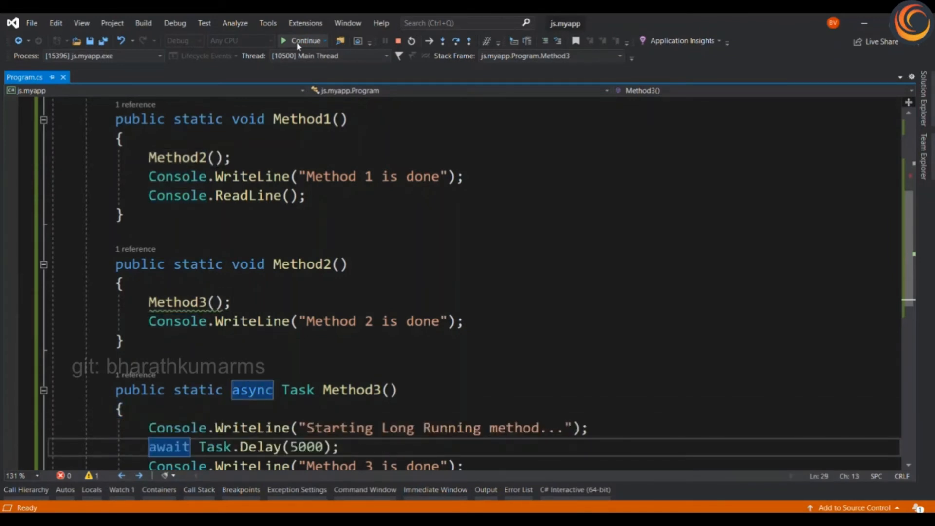
click(305, 41)
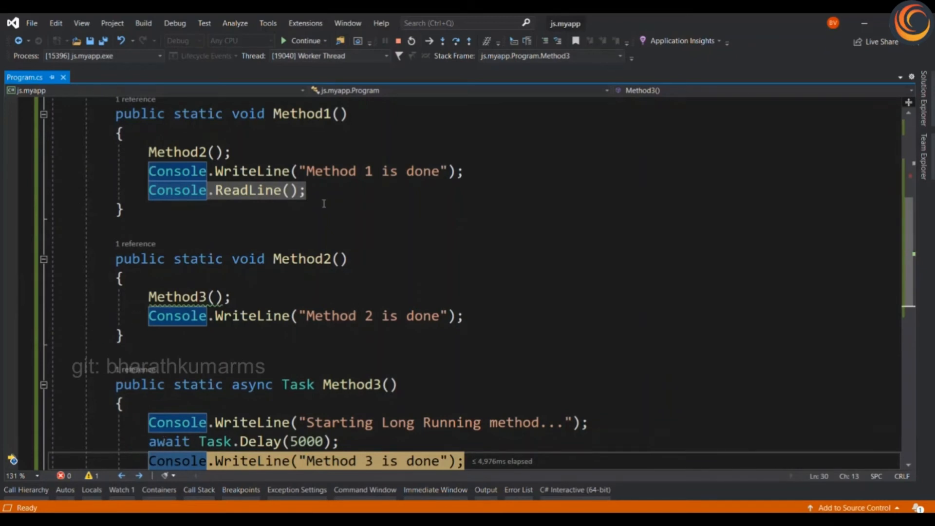
scroll(down, 3)
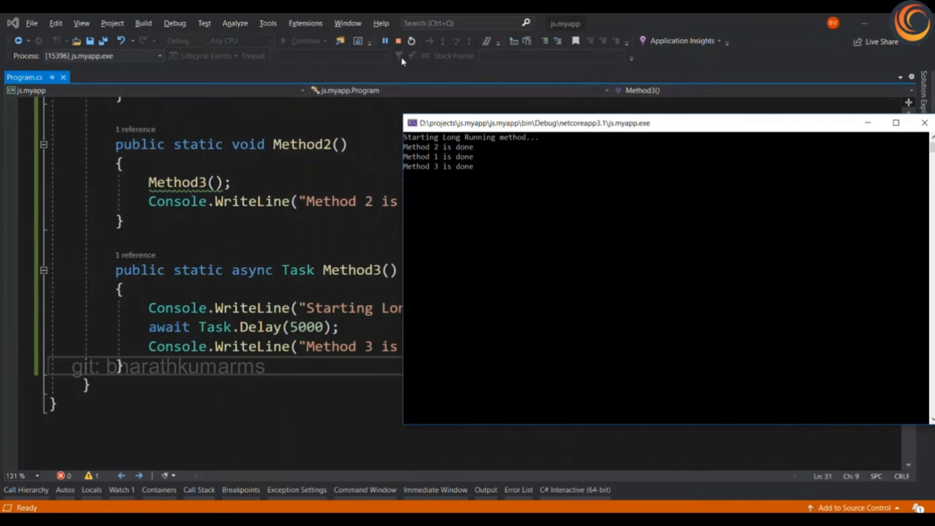
click(384, 41)
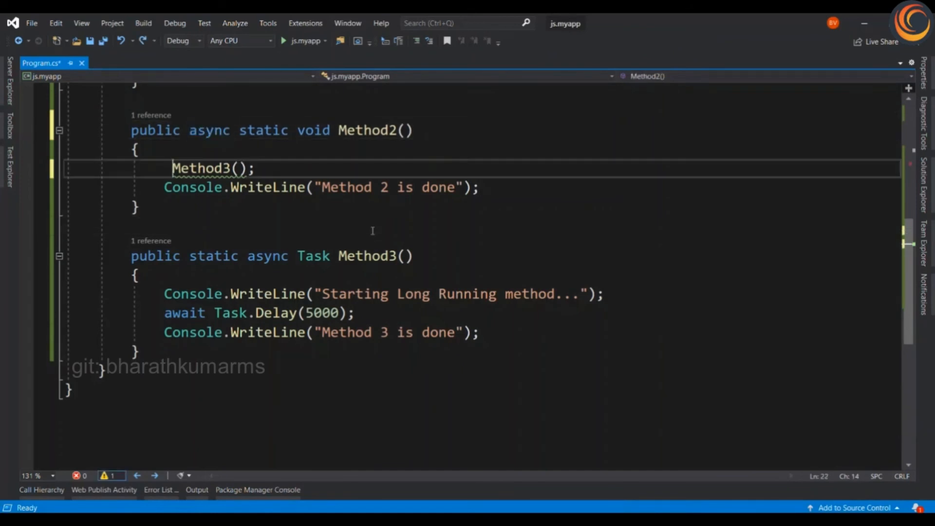
Await Method3, have it return Task<int> with 'return 1;', store it in 'var result', and start
text(await)
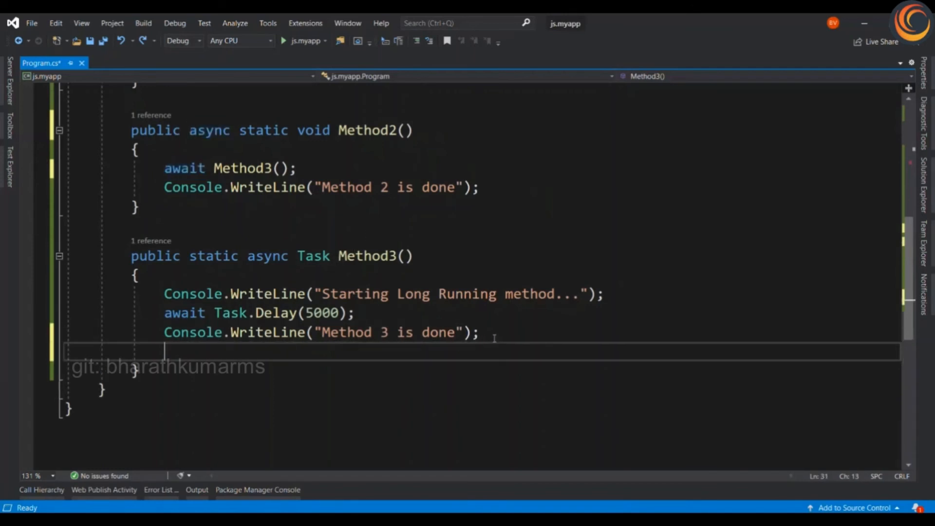
text(return 1)
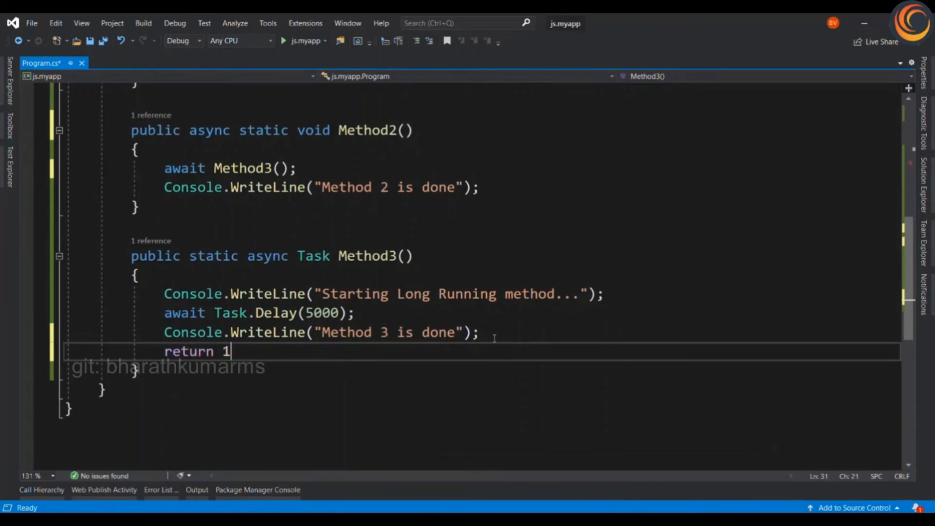
text(;)
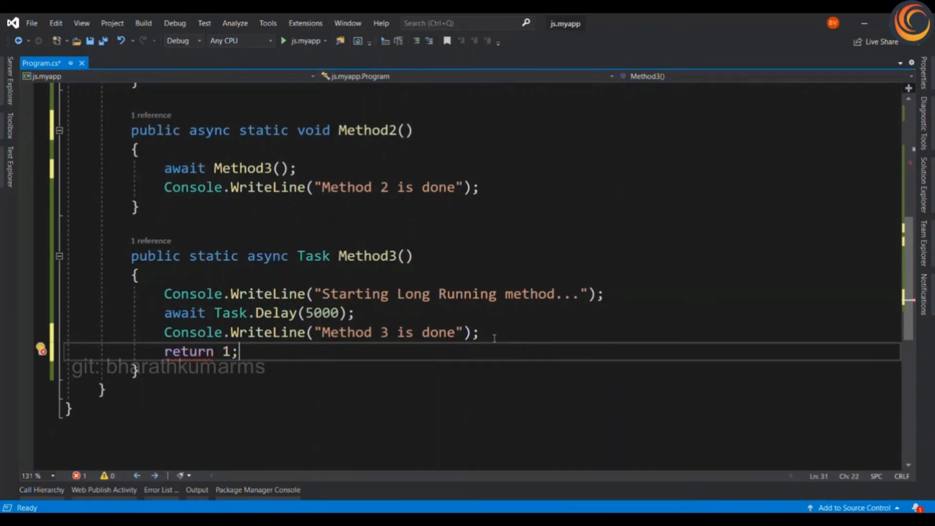
double_click(188, 352)
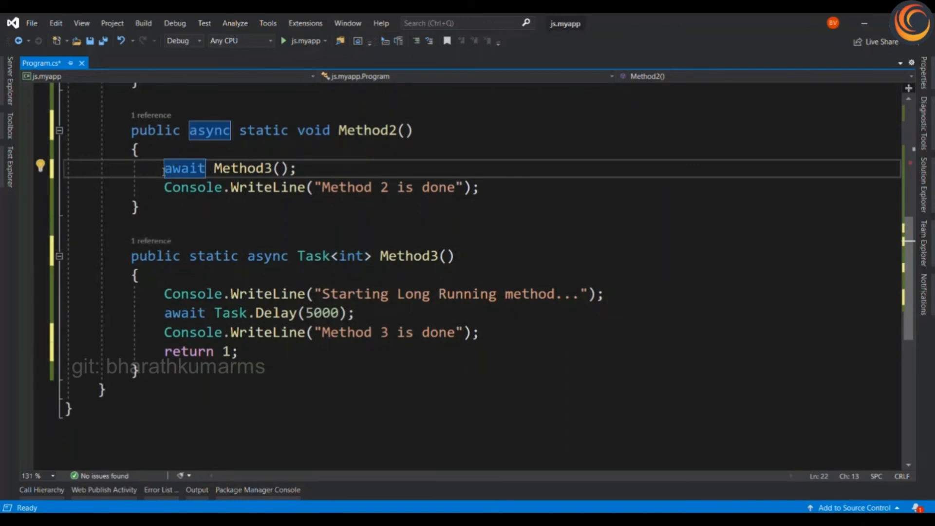
text(var)
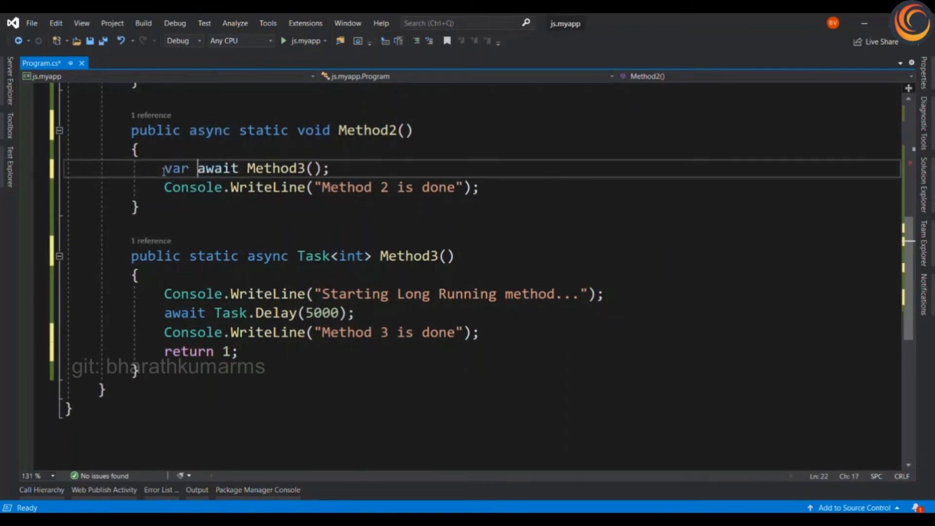
text(result)
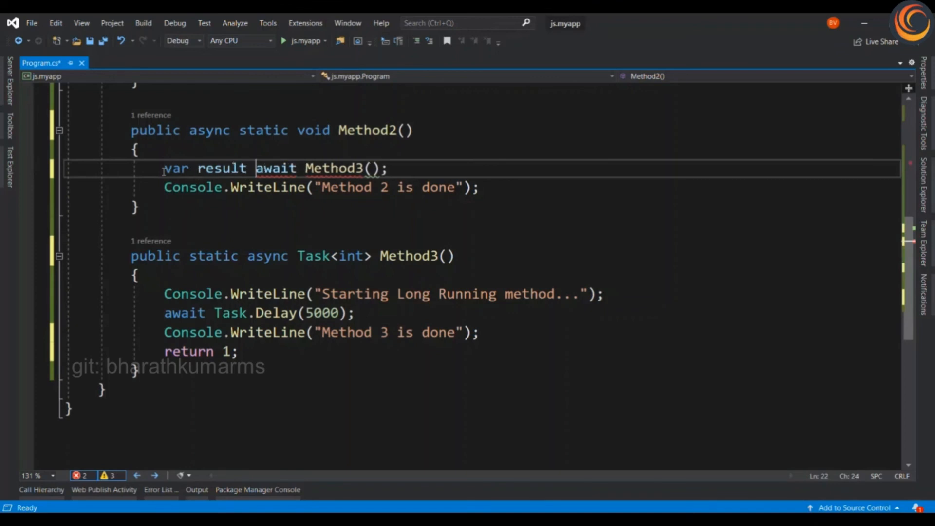
text(=)
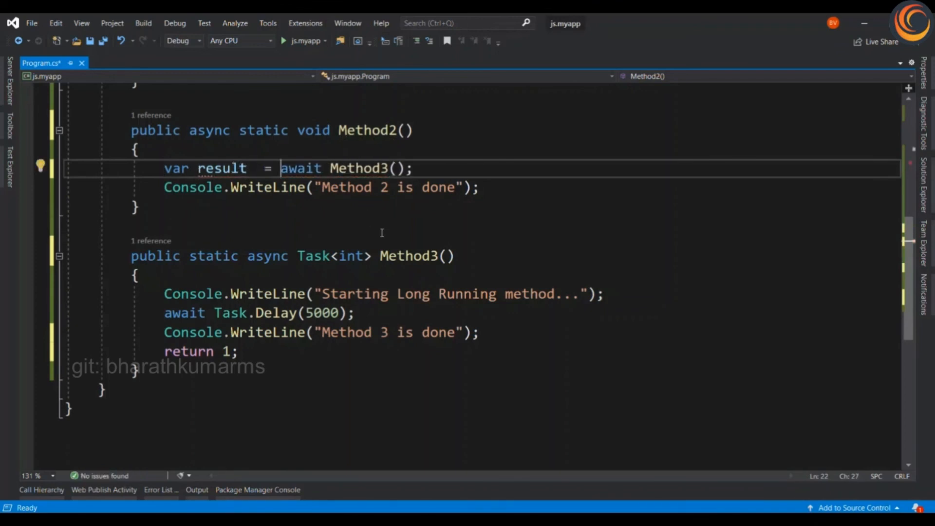
click(304, 41)
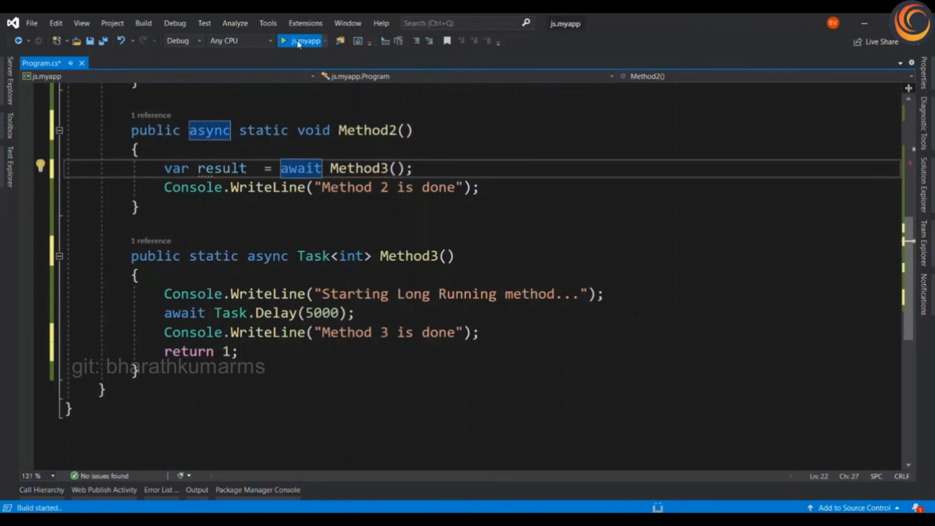
Continue through Method3 back to Method2, step with F10, and run to completion
click(300, 40)
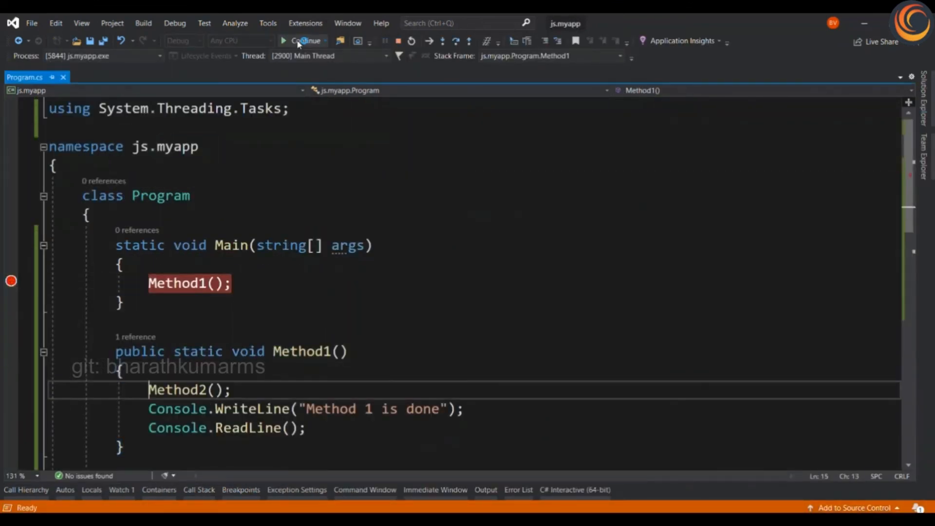
click(306, 40)
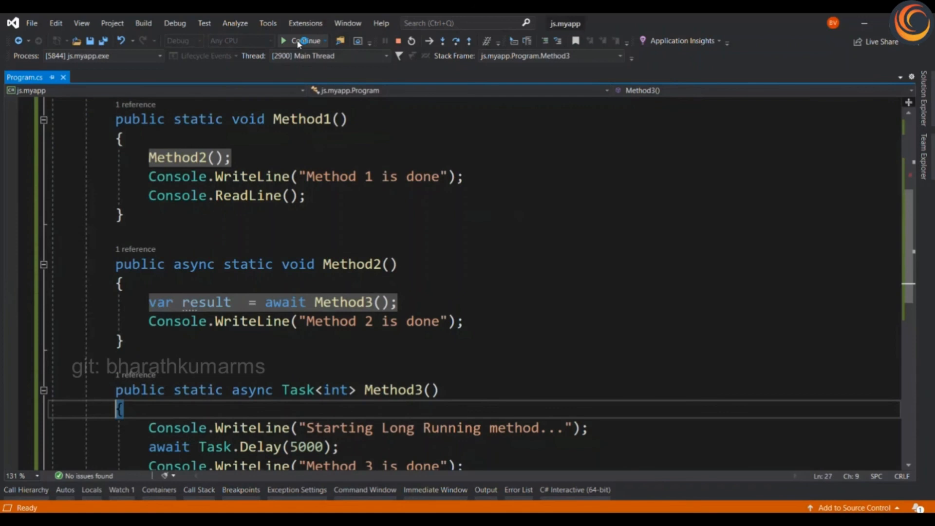
click(306, 40)
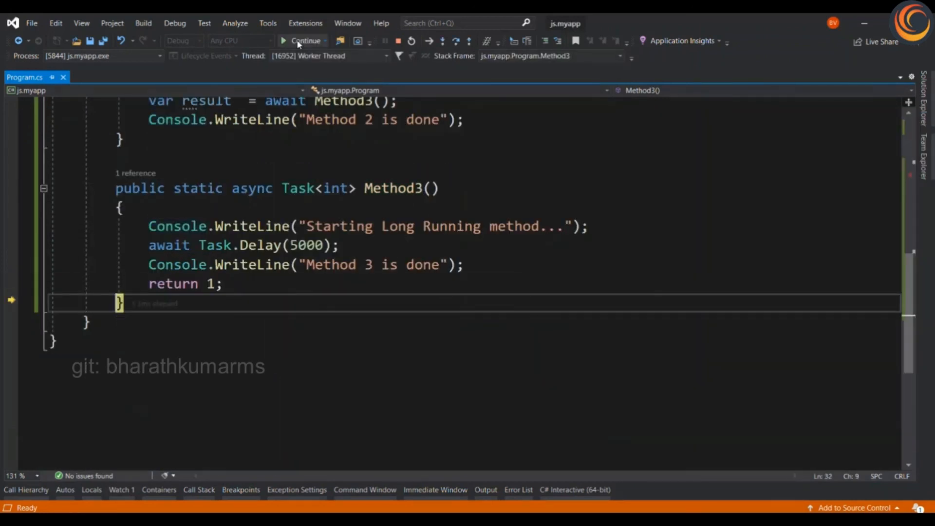
click(306, 41)
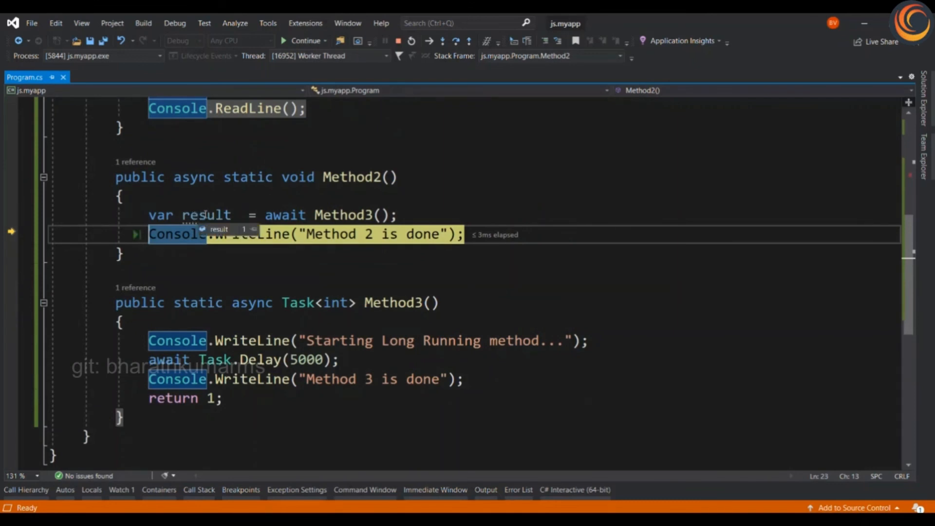
key(F10)
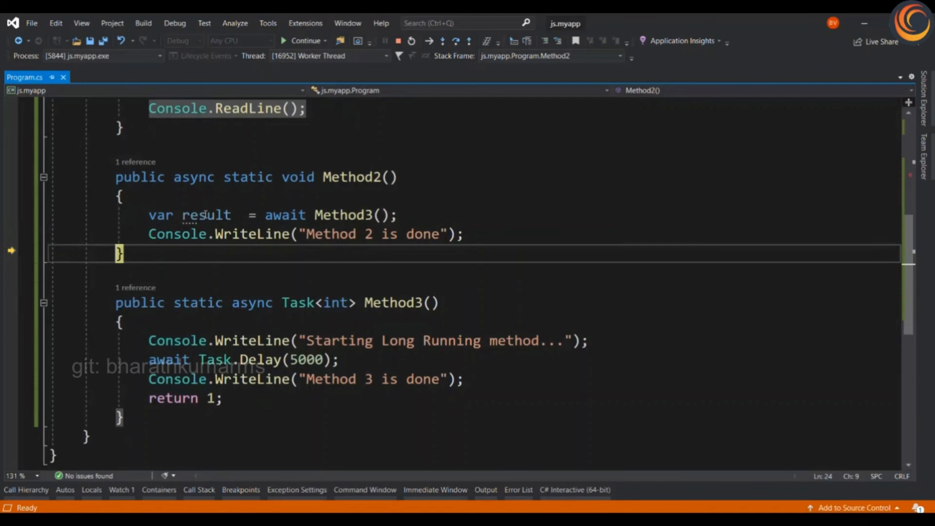
click(306, 40)
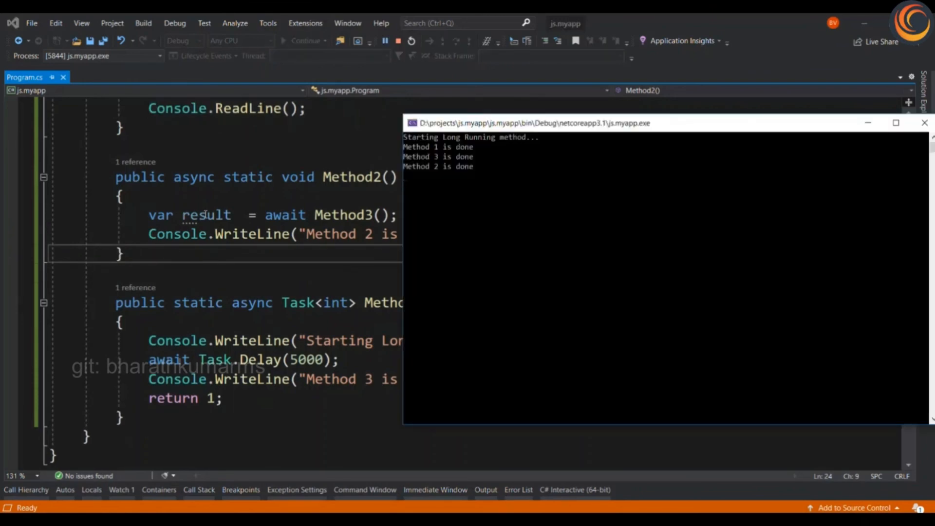